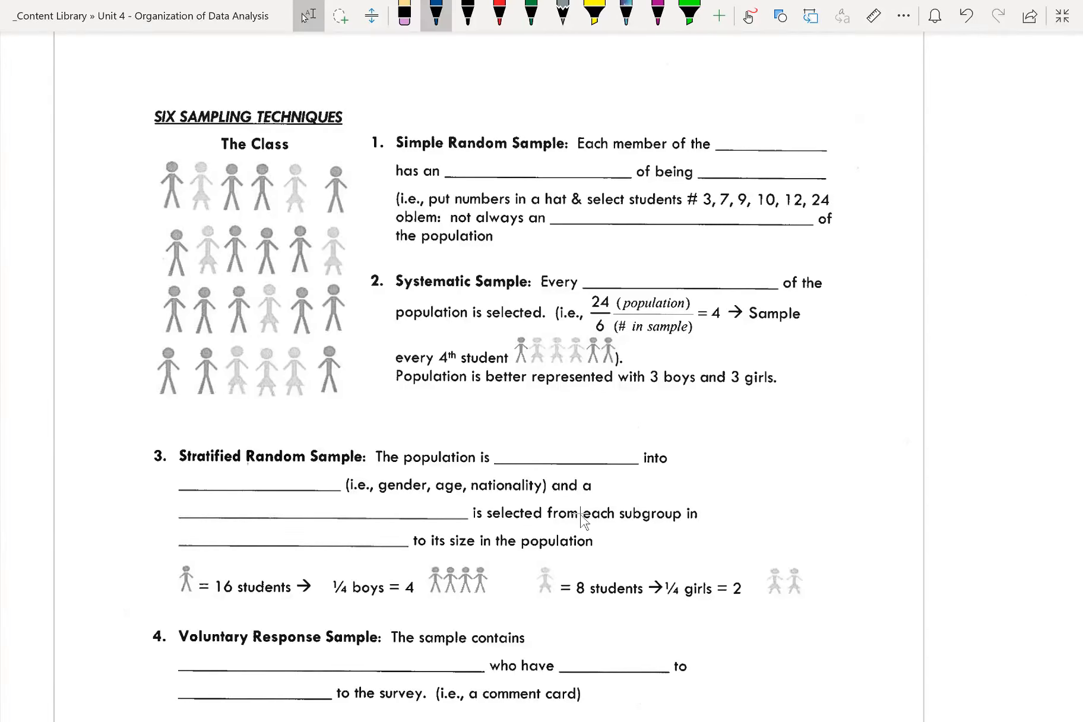
Ink 'population', 'equal chance' and 'chosen' in blue into the Simple Random Sample blanks
click(434, 16)
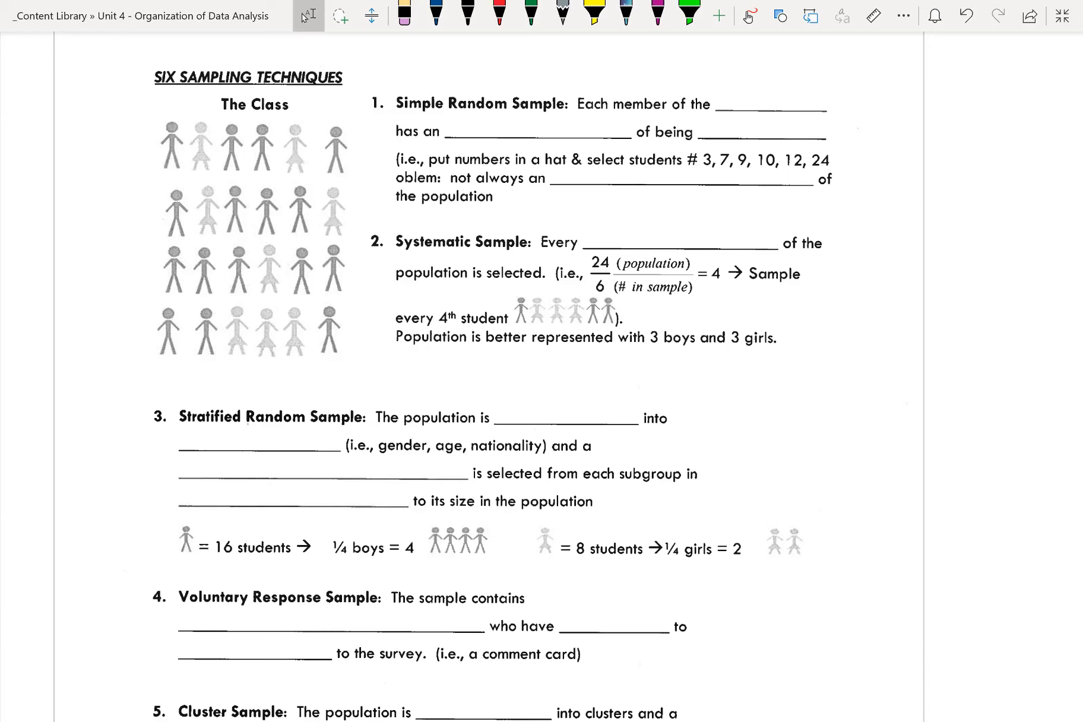
click(434, 16)
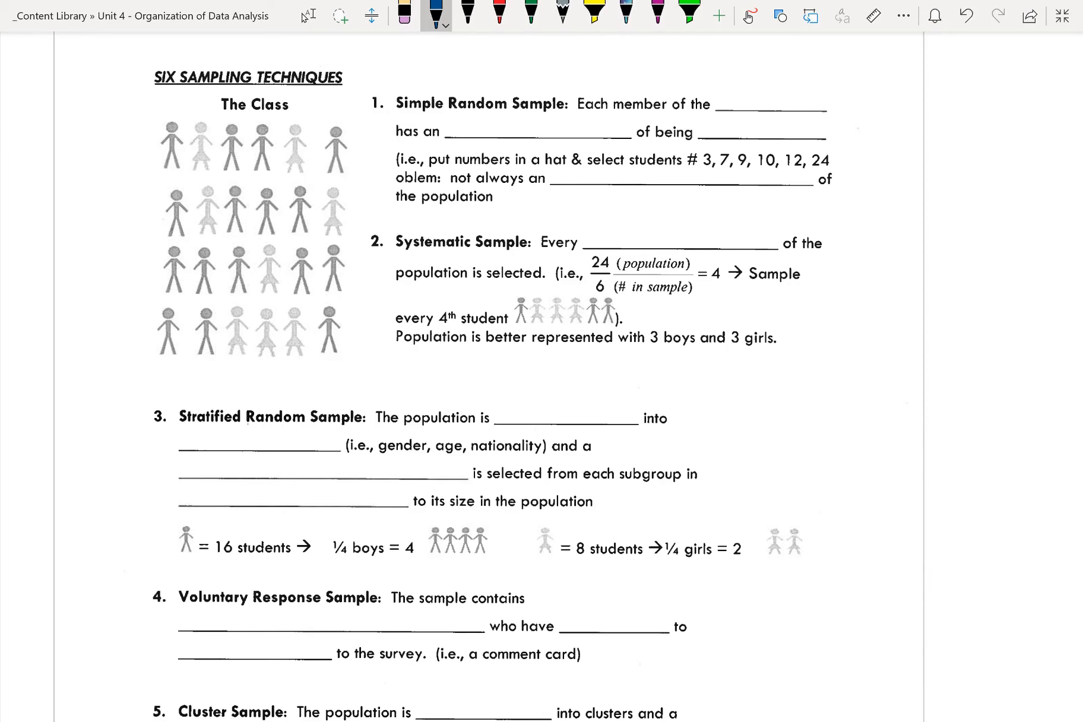
text(po)
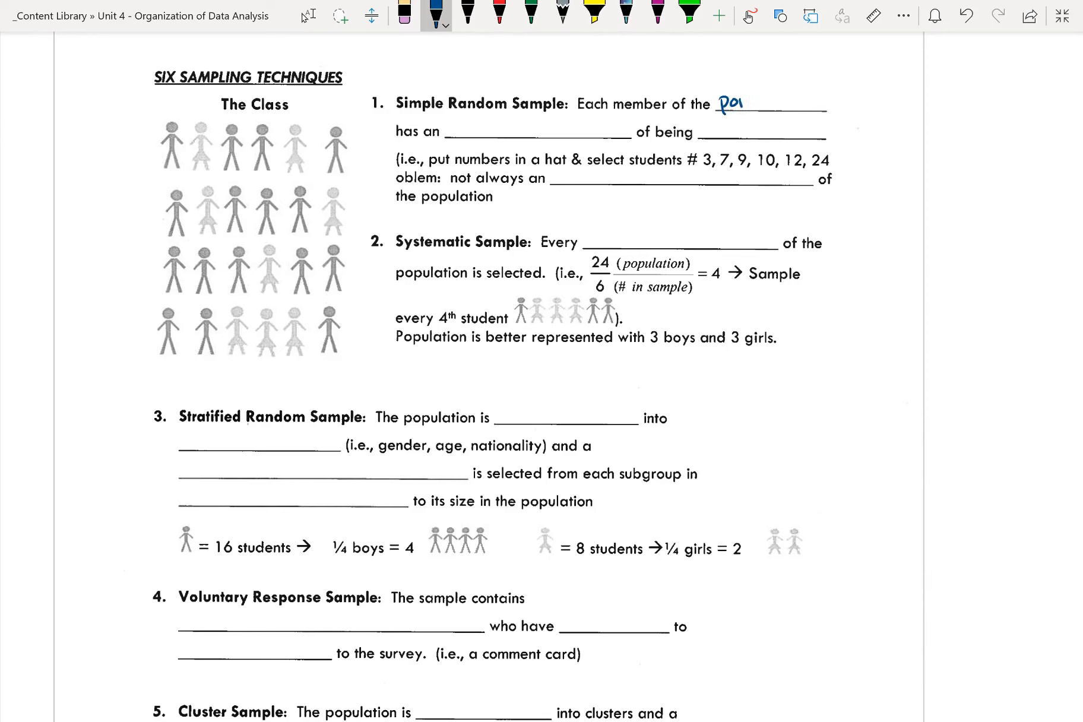
text(population)
text(equal)
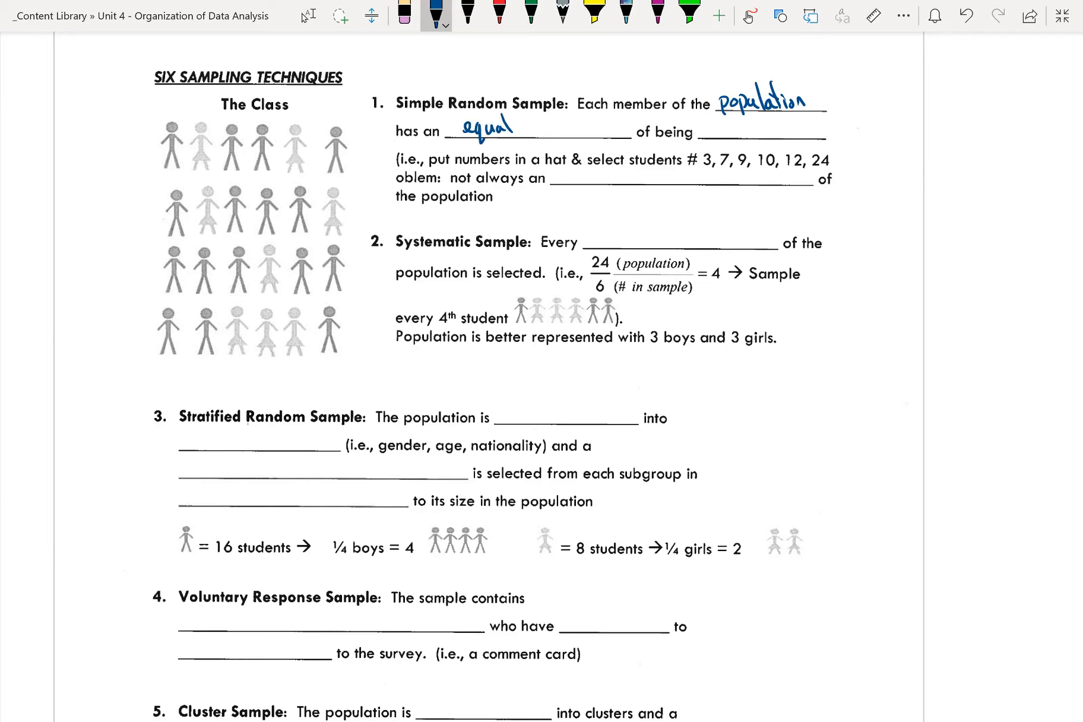
text(chance)
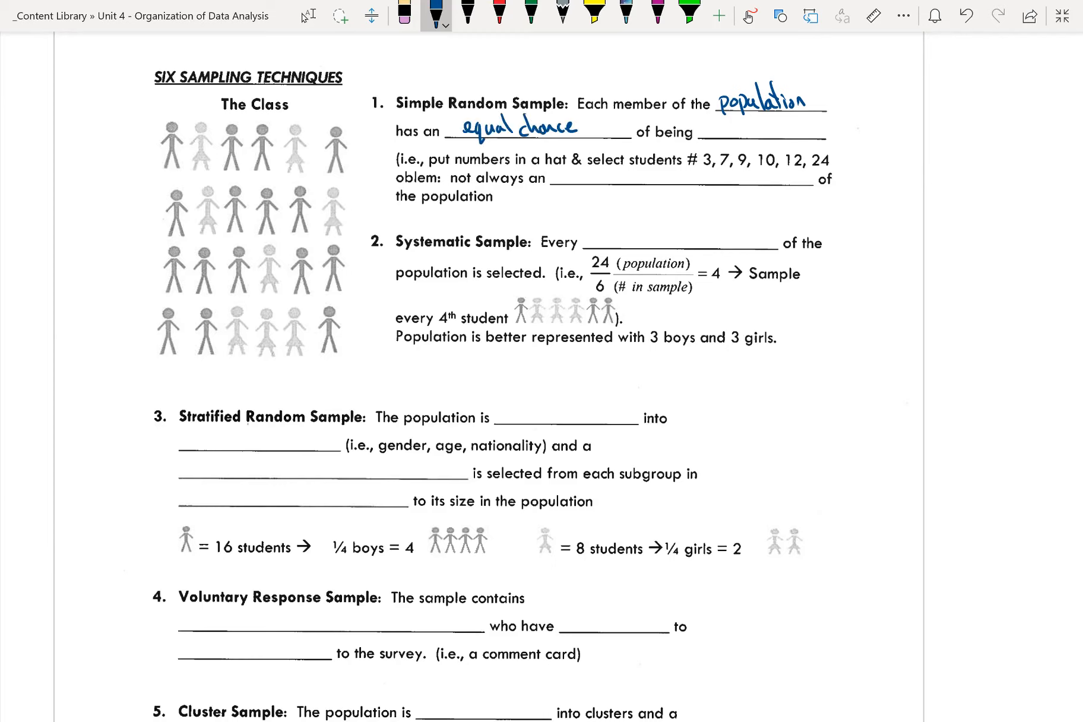
text(chos)
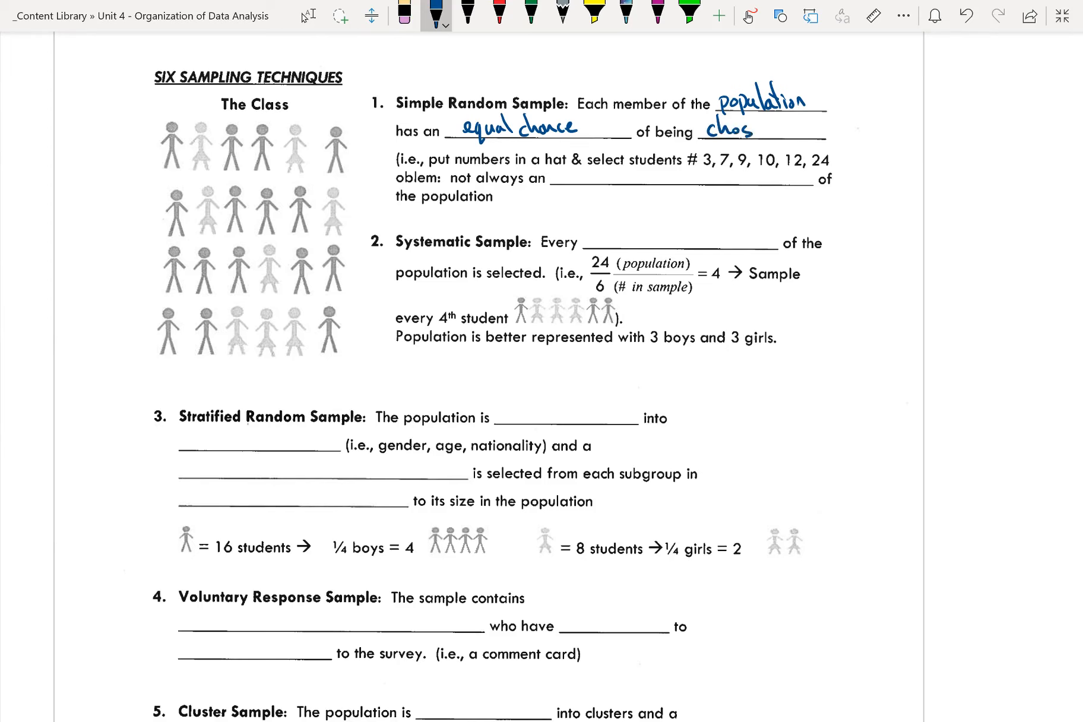
text(en)
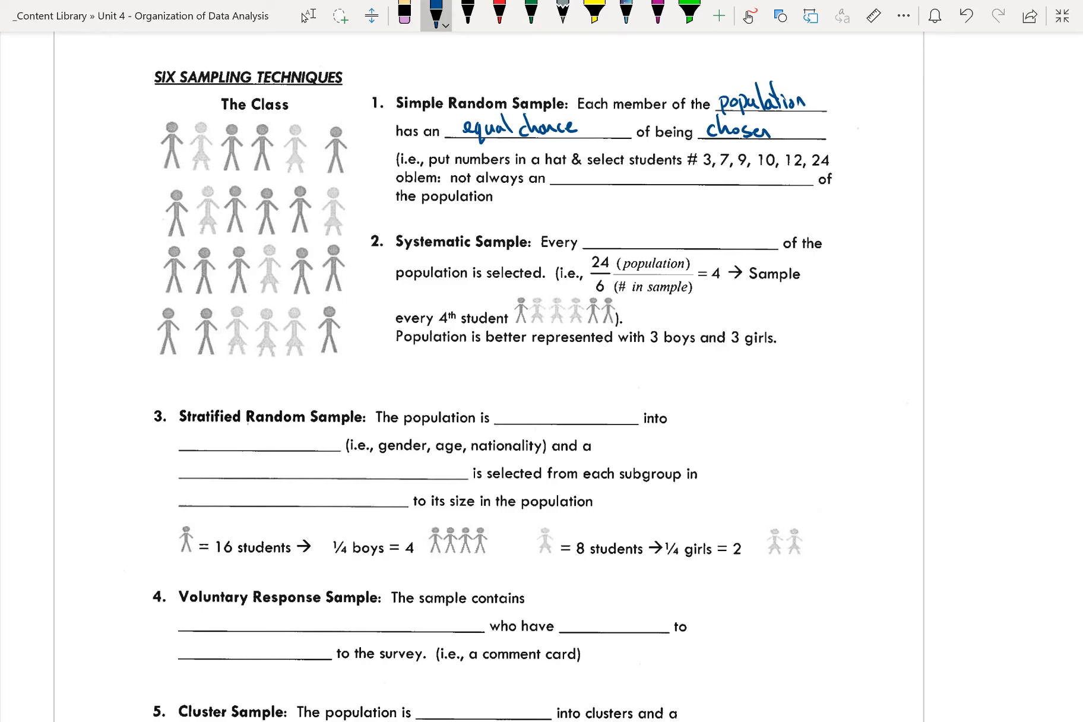
Begin inking the next answer, writing 'accu' in the following blank
text(ar)
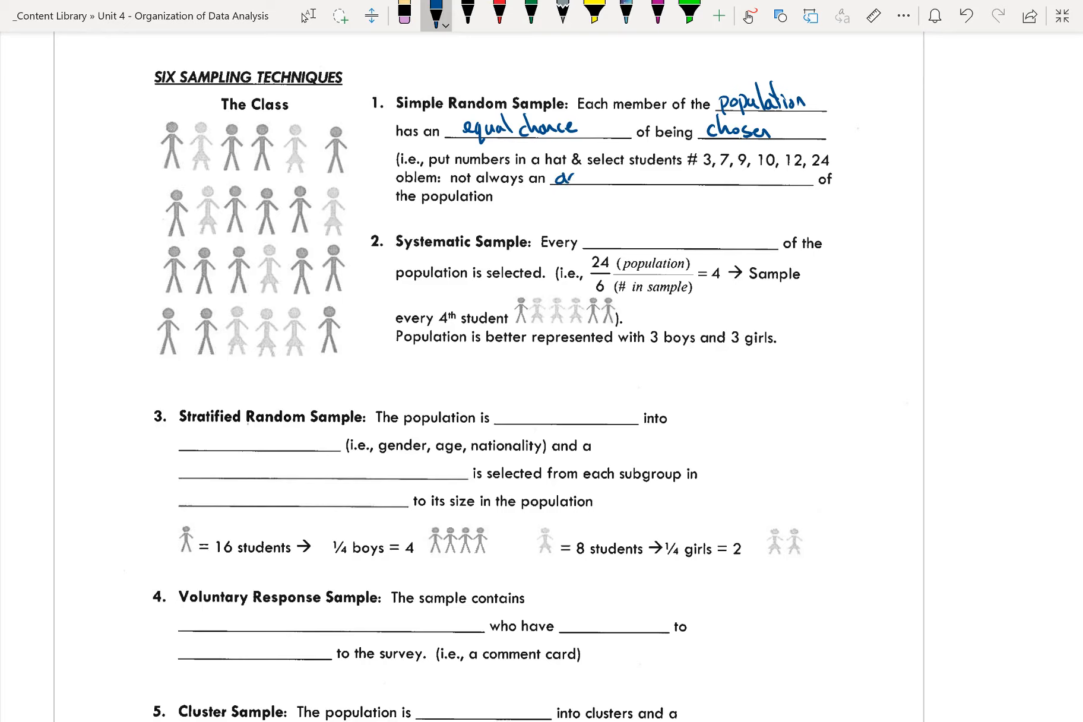
text(accu)
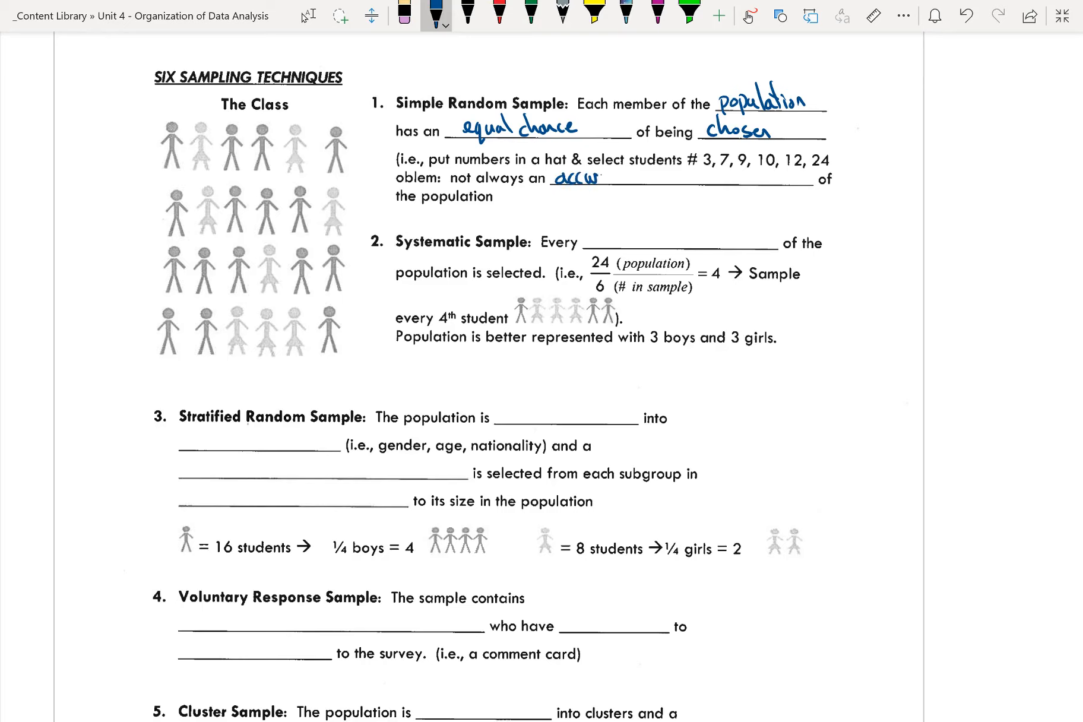